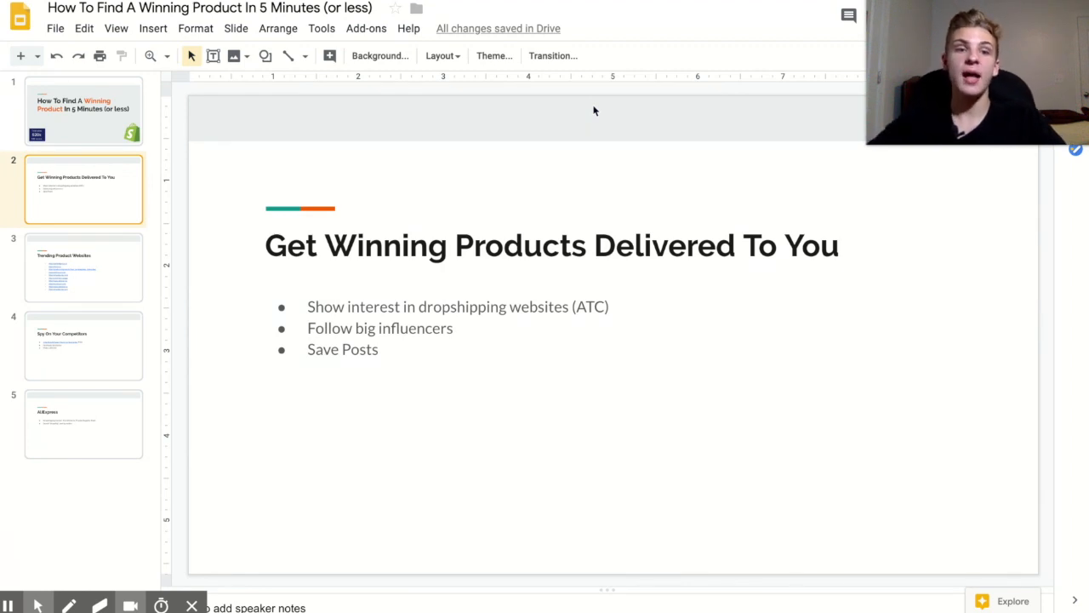
Step: Show slide 3, 'Trending Product Websites', with its ten product-research links
click(83, 267)
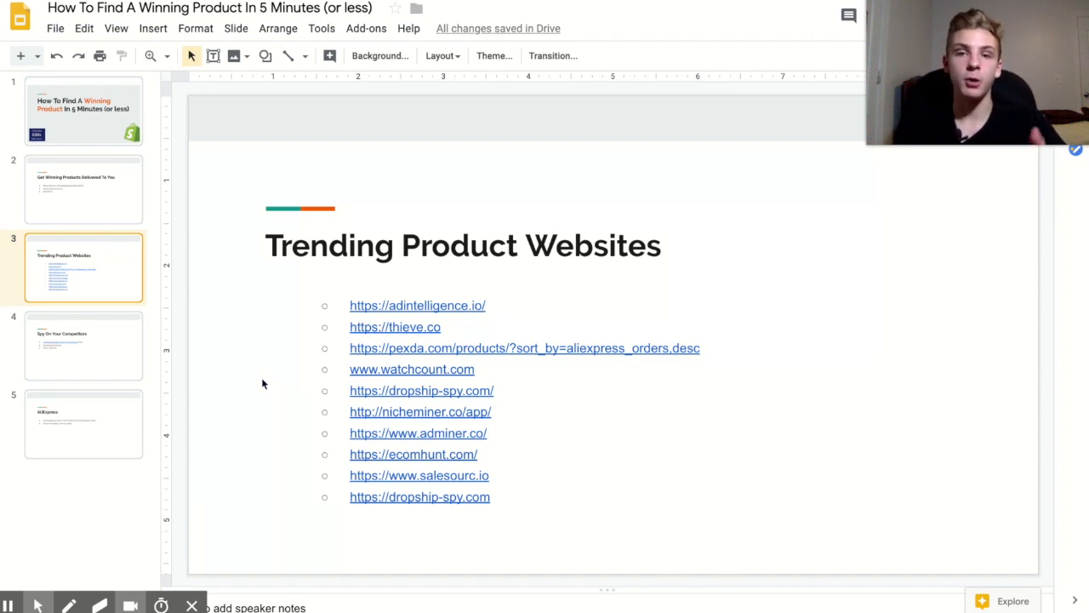
mouse_move(191, 370)
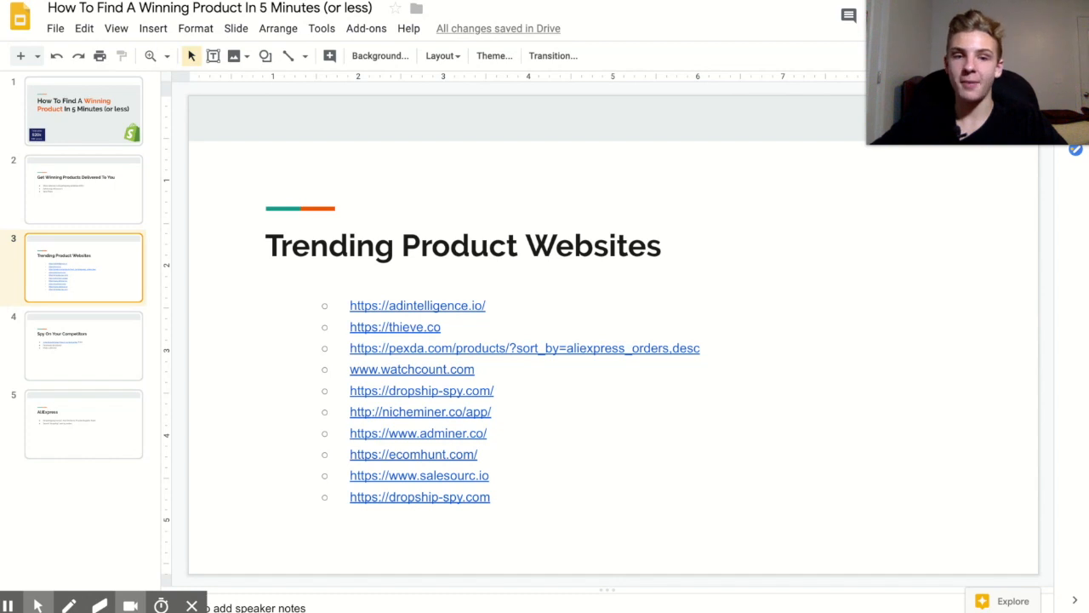
Step: Show slide 4, 'Spy On Your Competitors', briefly entering and leaving the first bullet's text
click(84, 344)
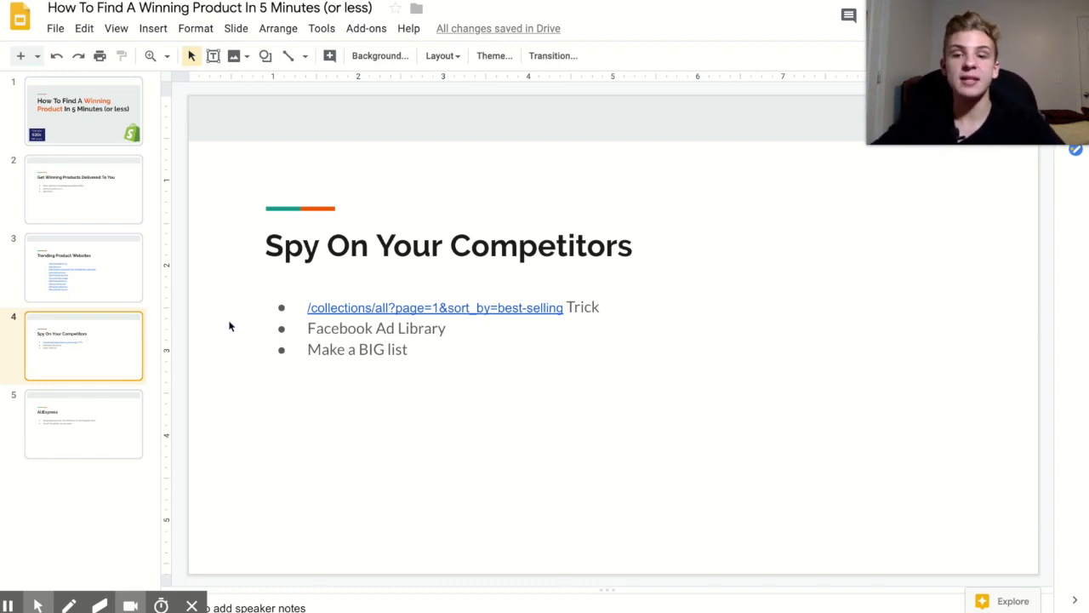
double_click(435, 307)
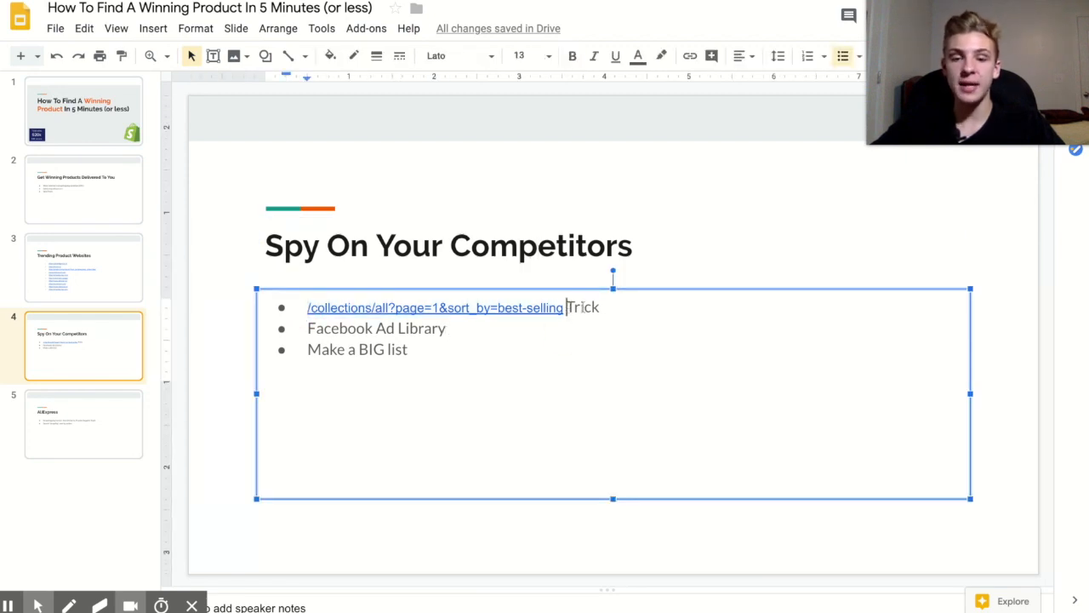
click(686, 279)
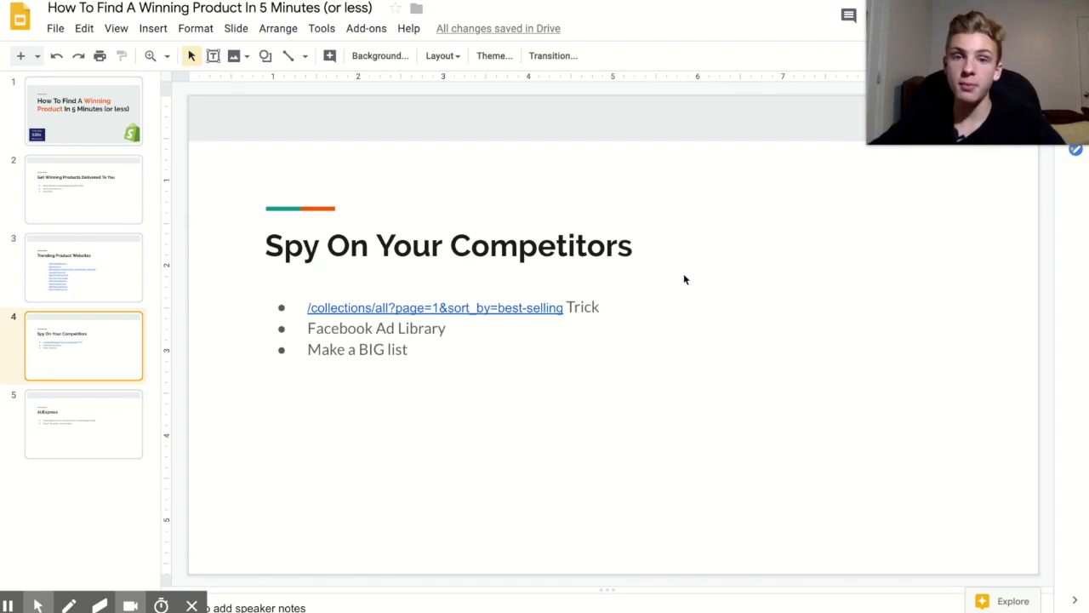
Step: Show the final slide 5, 'AliExpress', covering Dropshipping Center and dropship searches by orders
click(84, 423)
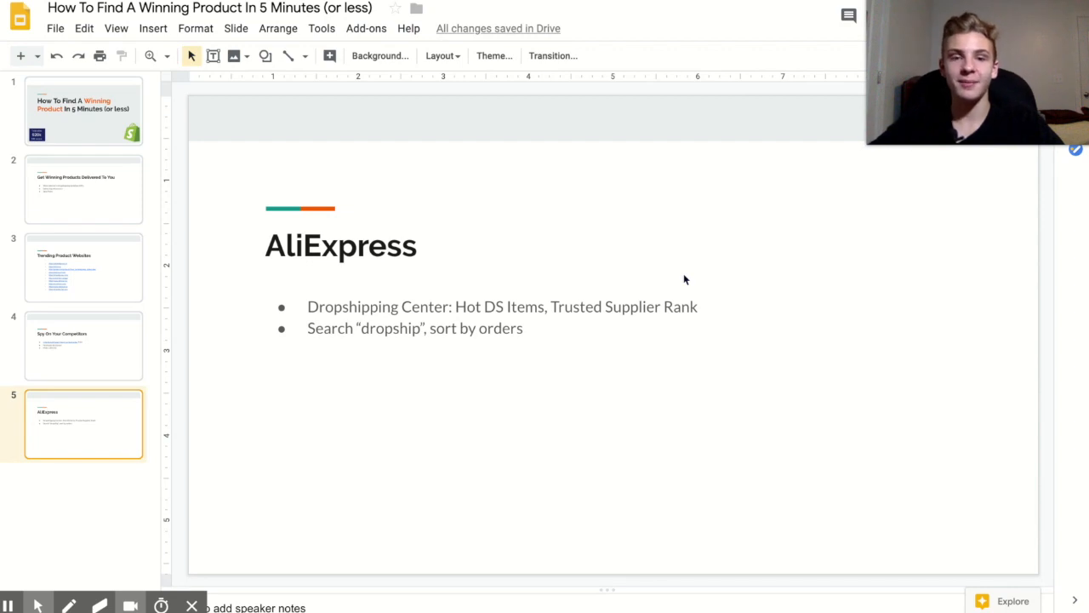
mouse_move(545, 417)
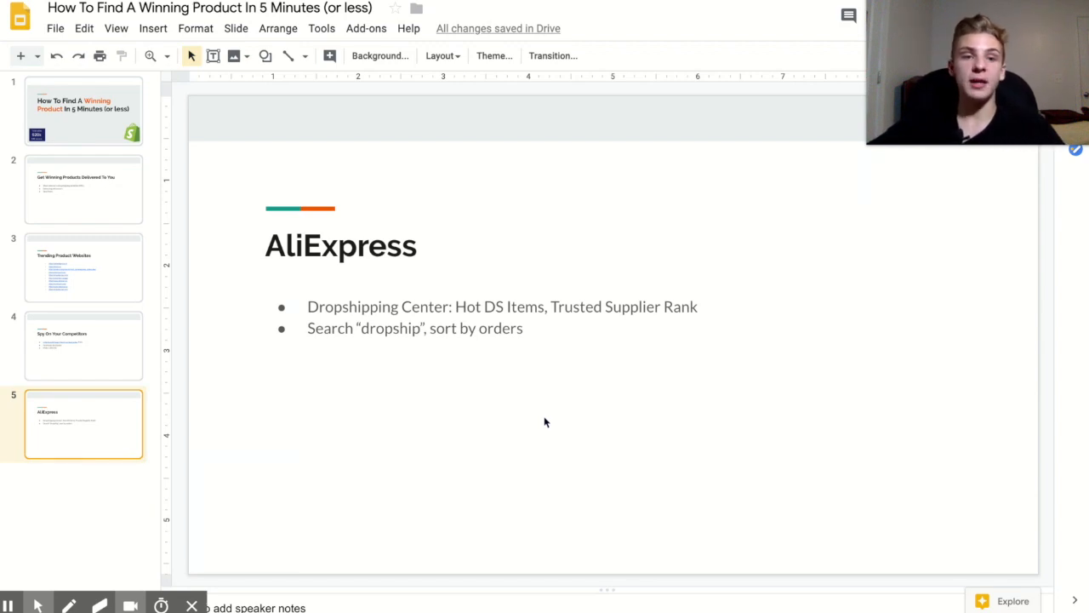
mouse_move(379, 118)
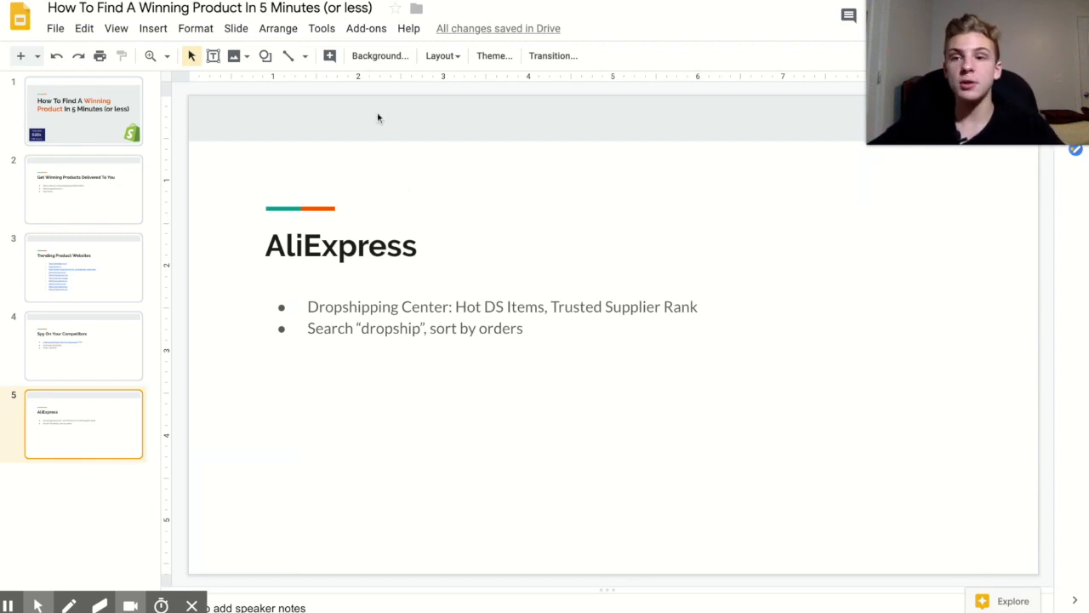
mouse_move(430, 264)
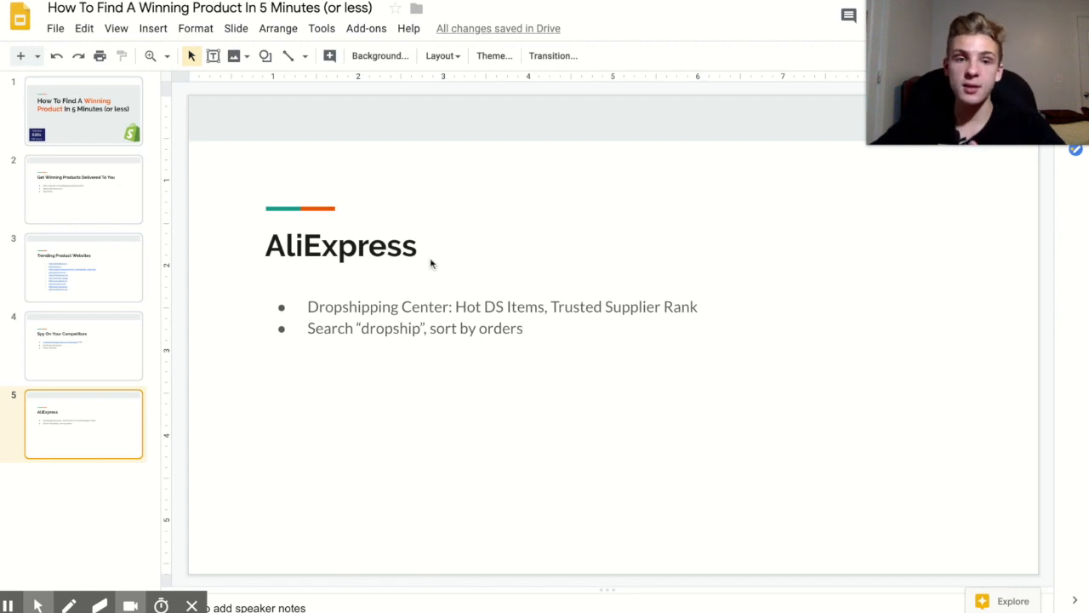